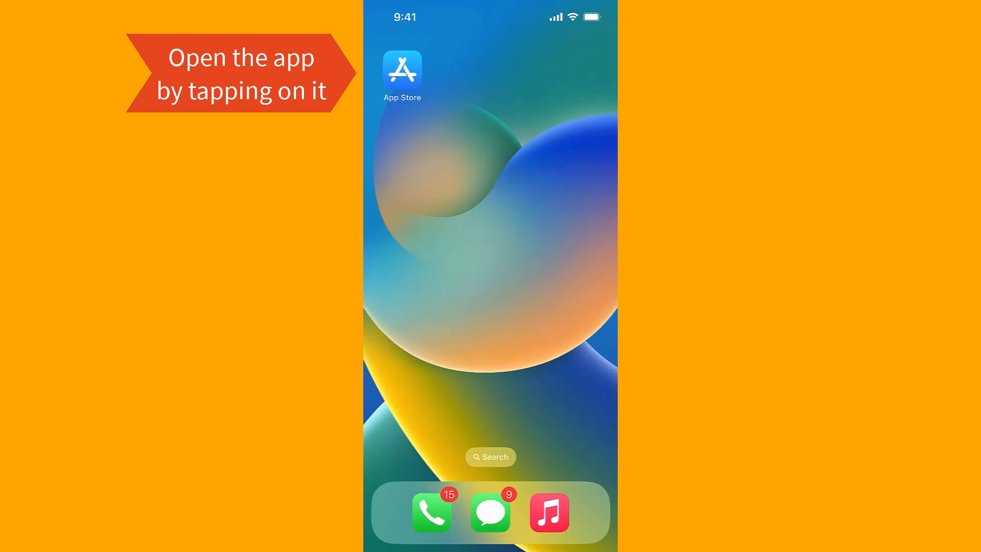
- Search the App Store for 'RBC Mobile' to bring up matching suggestions
left_click(403, 67)
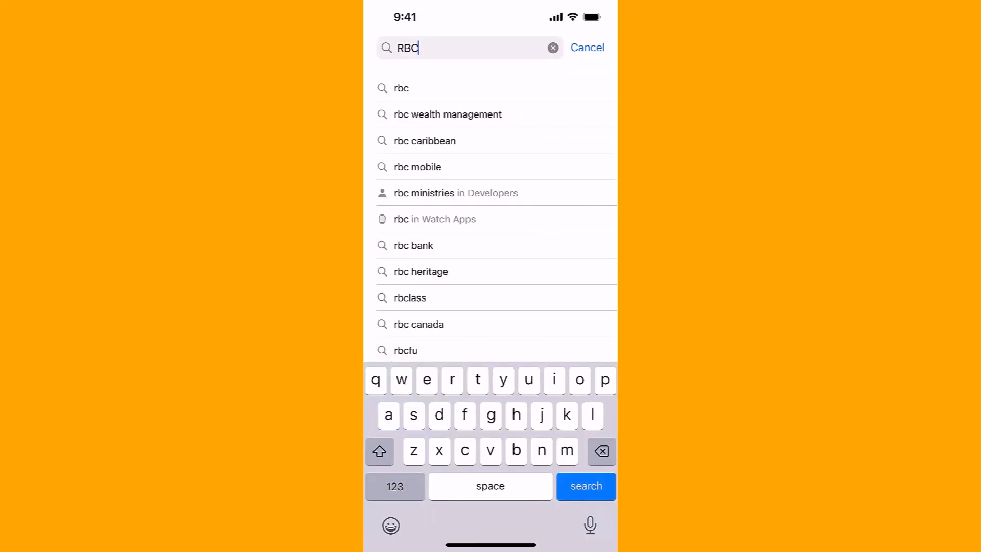
type("Mobile")
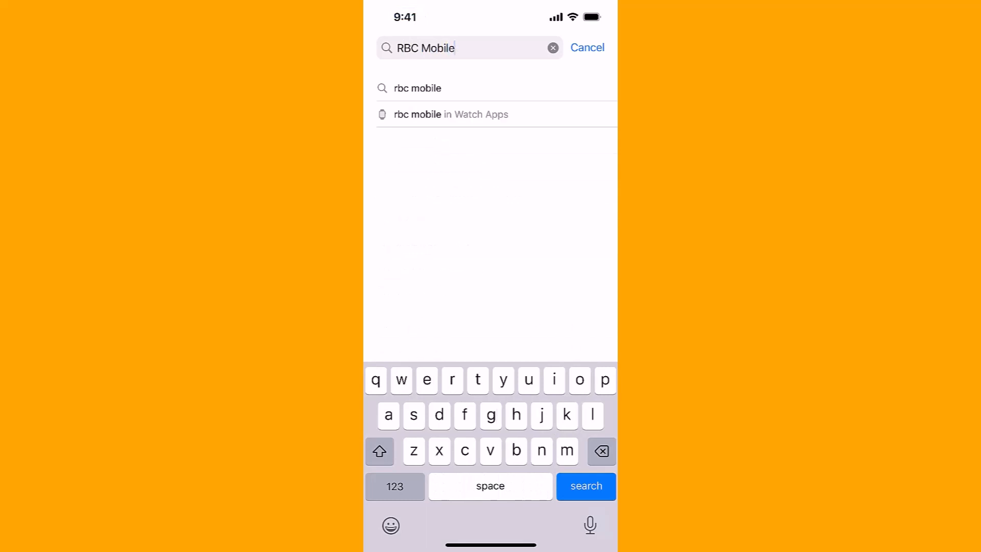
- Run the 'rbc mobile' search and download the RBC Mobile app via GET
left_click(417, 88)
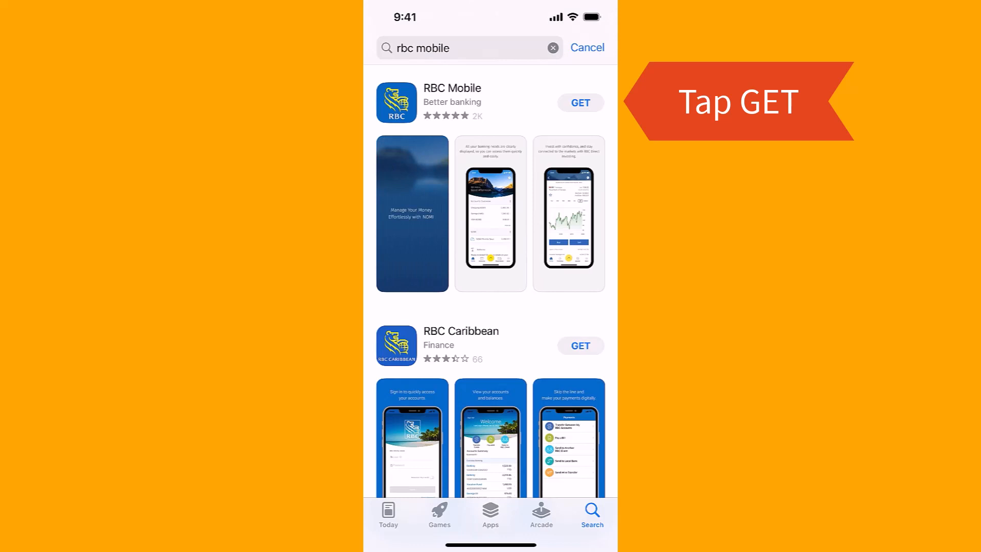
left_click(579, 102)
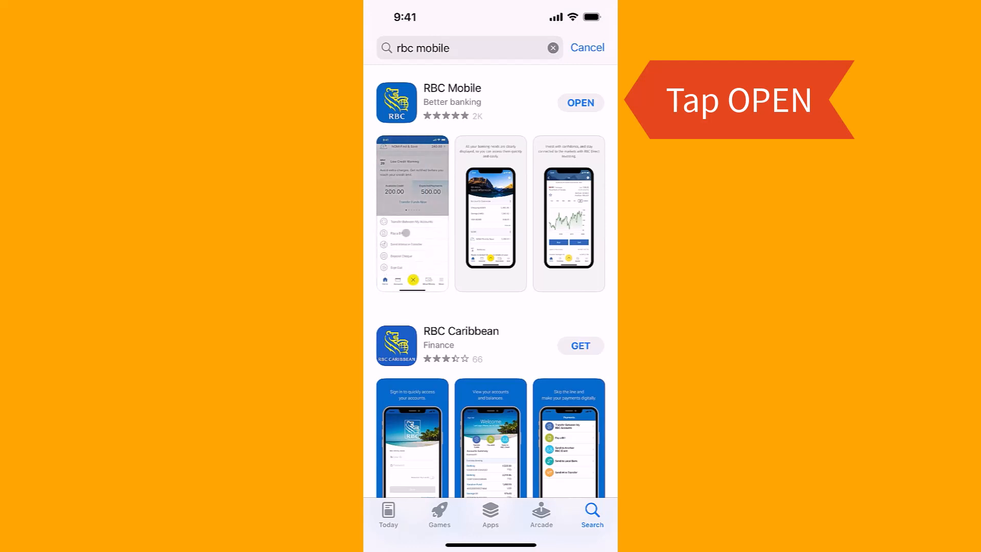
- Launch RBC Mobile from the App Store and reach its new/existing client welcome screen
left_click(579, 102)
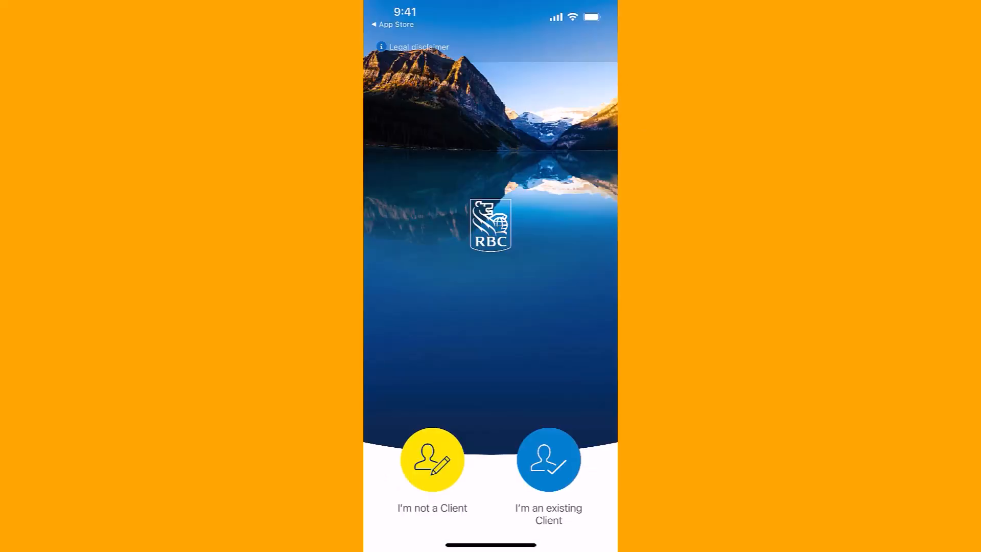
left_click(548, 459)
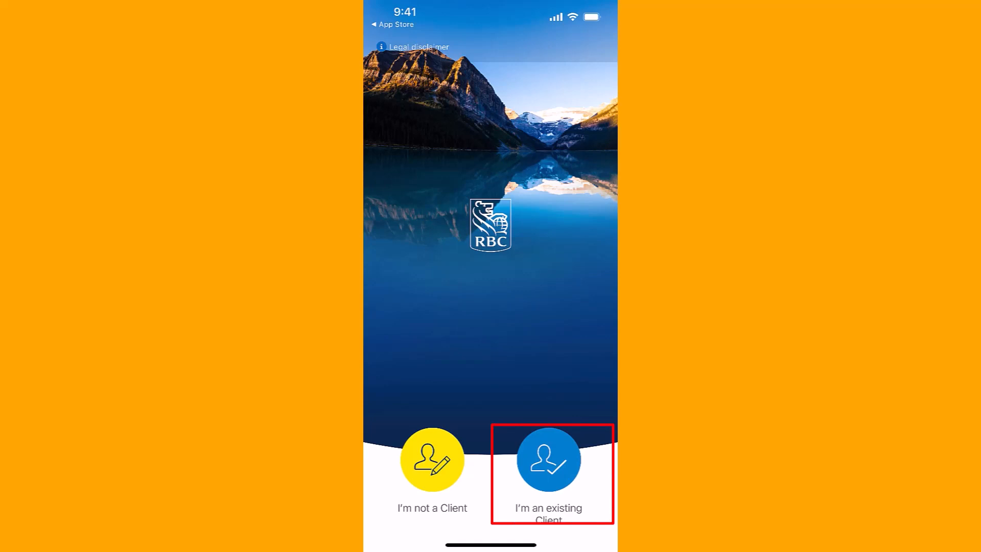
left_click(431, 459)
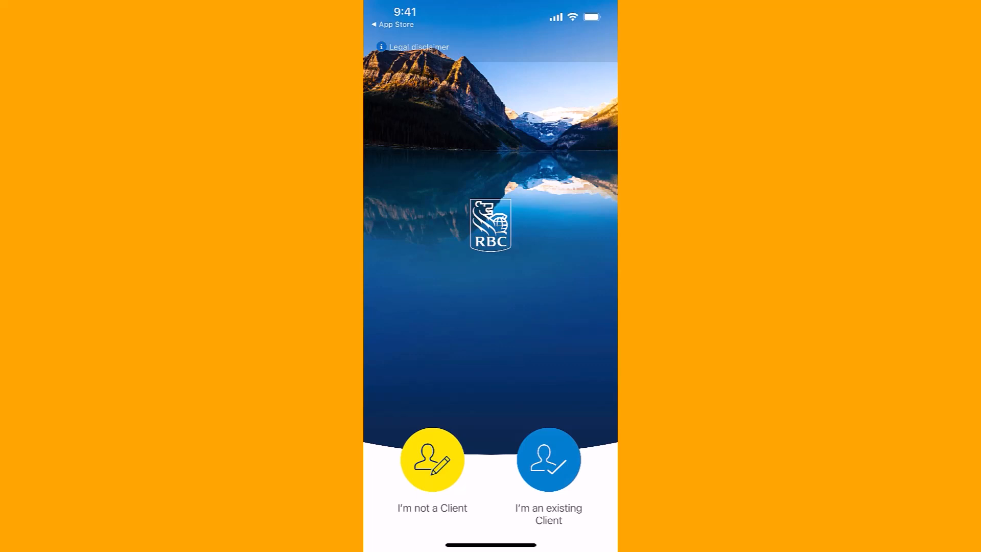
- Continue as an existing client and submit sign-in, reaching the text-message code prompt
left_click(548, 459)
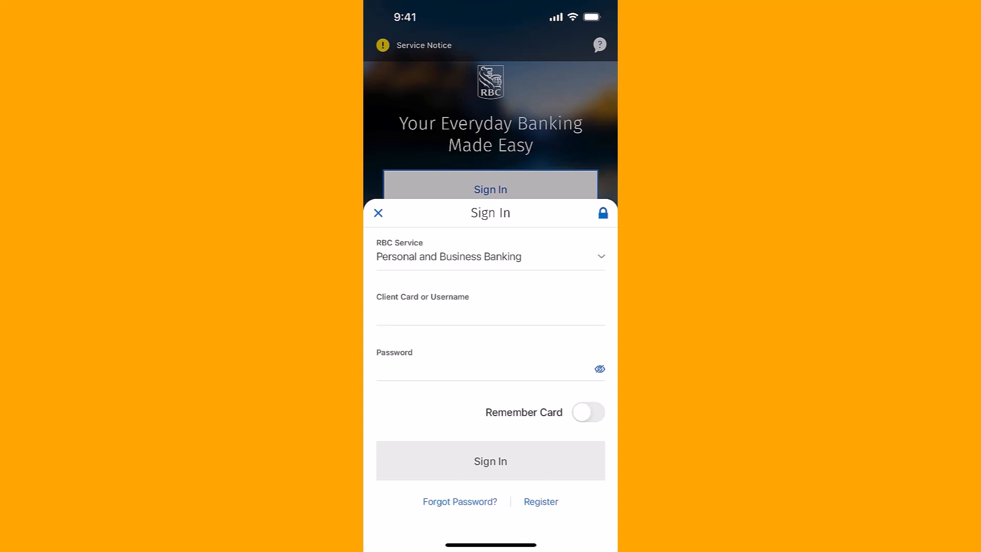
left_click(490, 461)
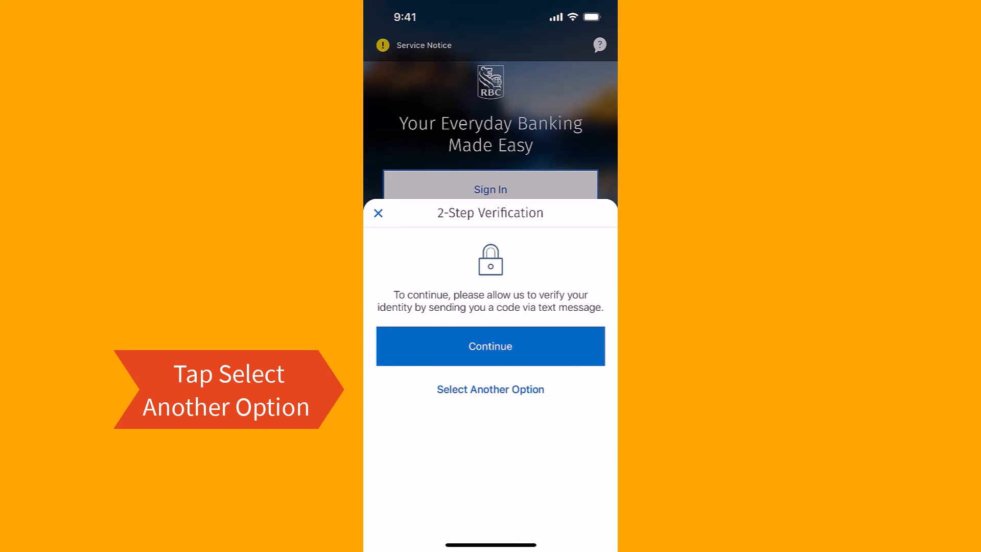
- Choose 'Select Another Option' then 'Other Options' to list licence/passport and verification questions
left_click(491, 388)
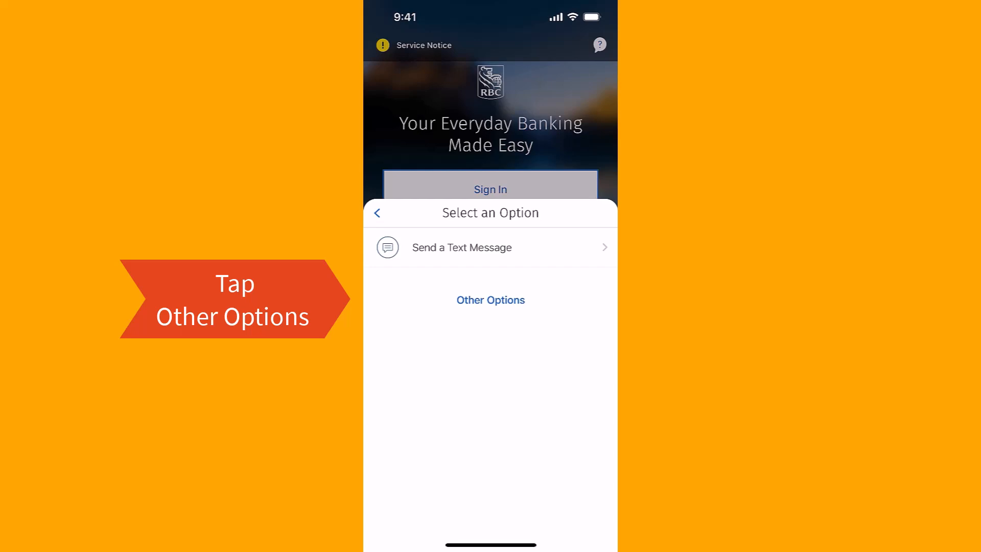
left_click(490, 299)
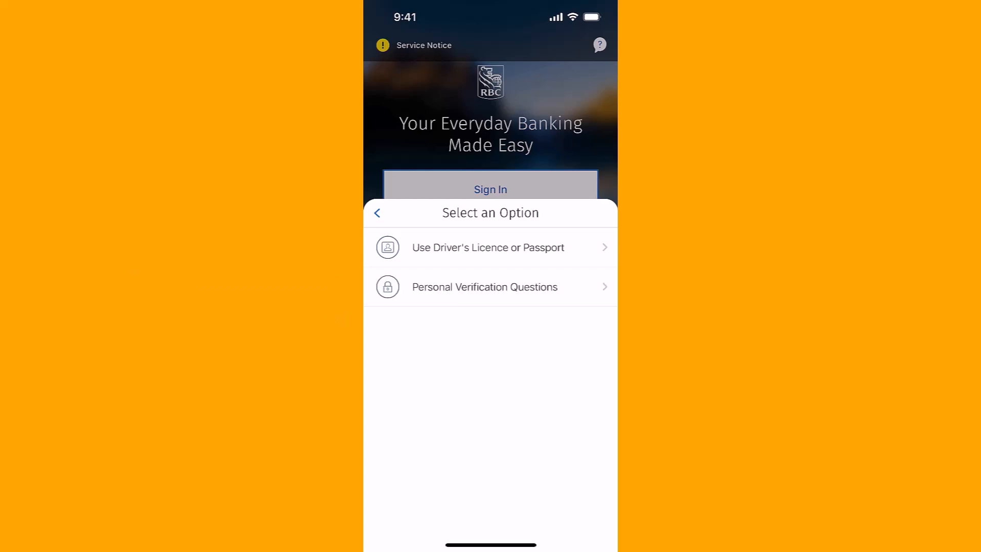